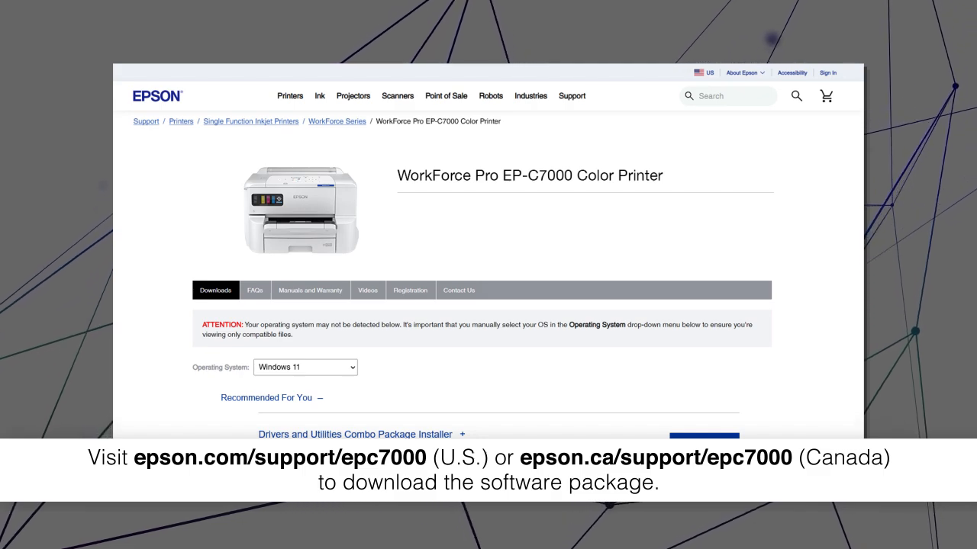
Run the EP-C7000 installer, accept the license agreement and install the default drivers and utilities
click(702, 438)
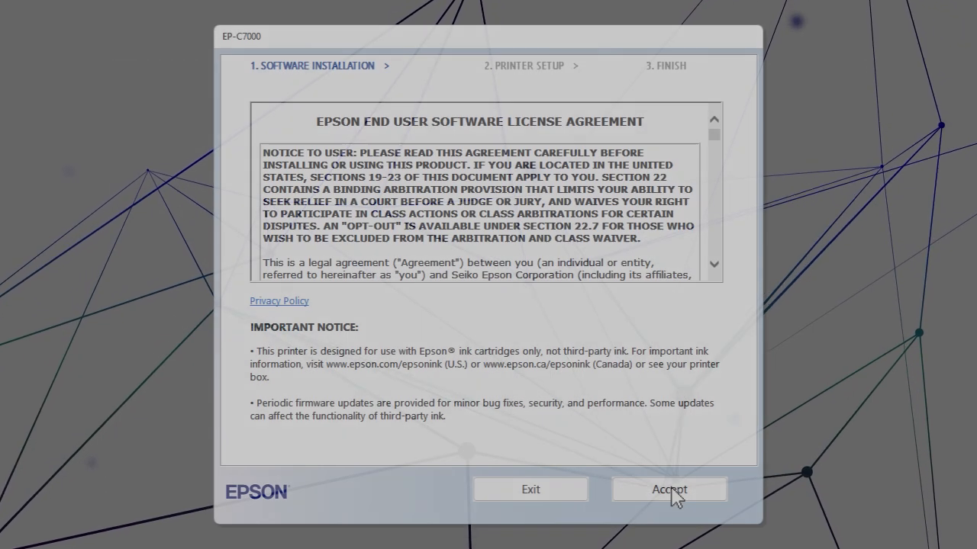
click(668, 488)
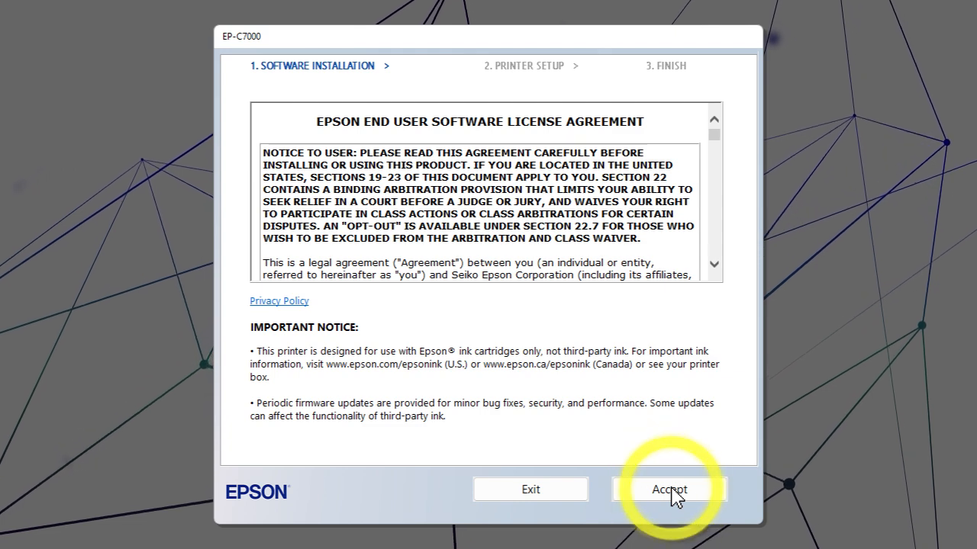
click(668, 488)
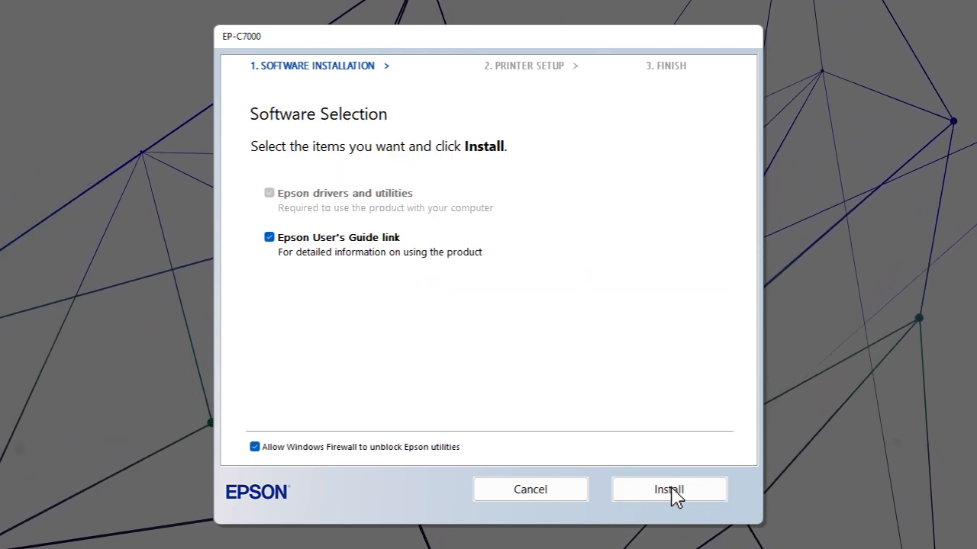
click(668, 488)
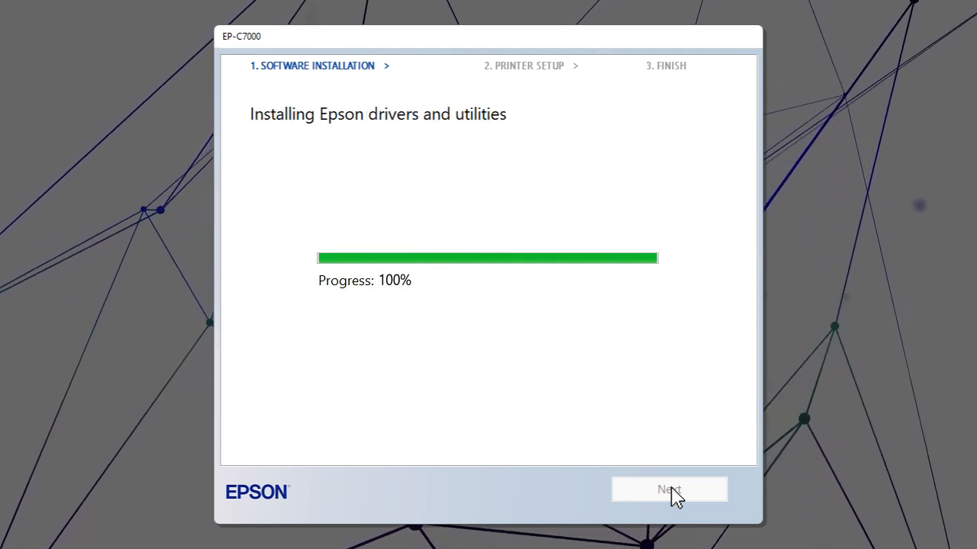
Proceed to printer setup and choose the detected EP-C7000 Series at 192.168.50.90 as the network printer
click(668, 488)
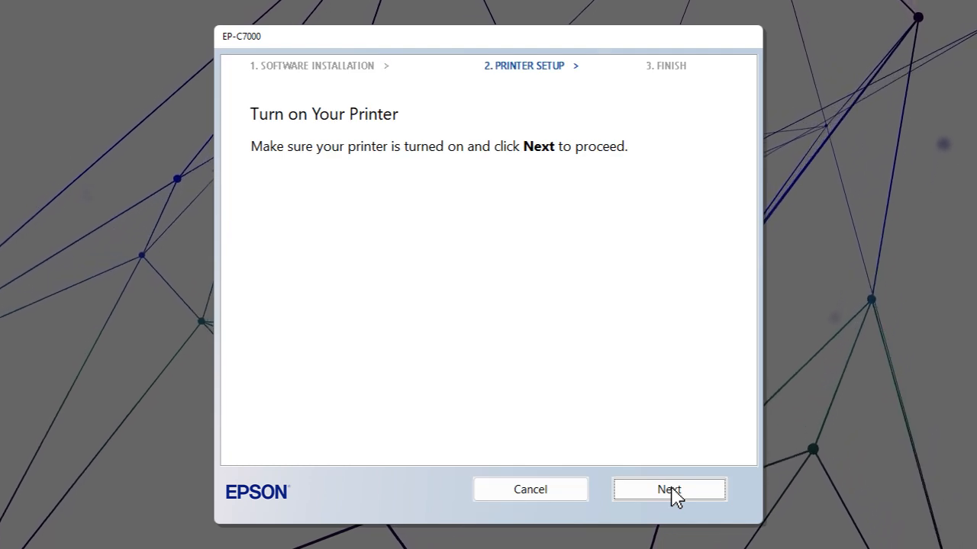
click(668, 488)
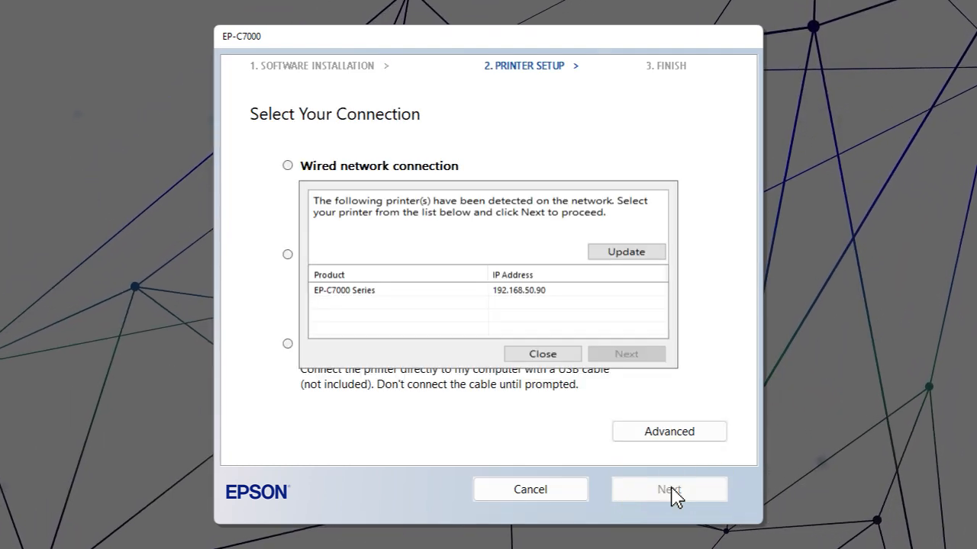
mouse_move(455, 296)
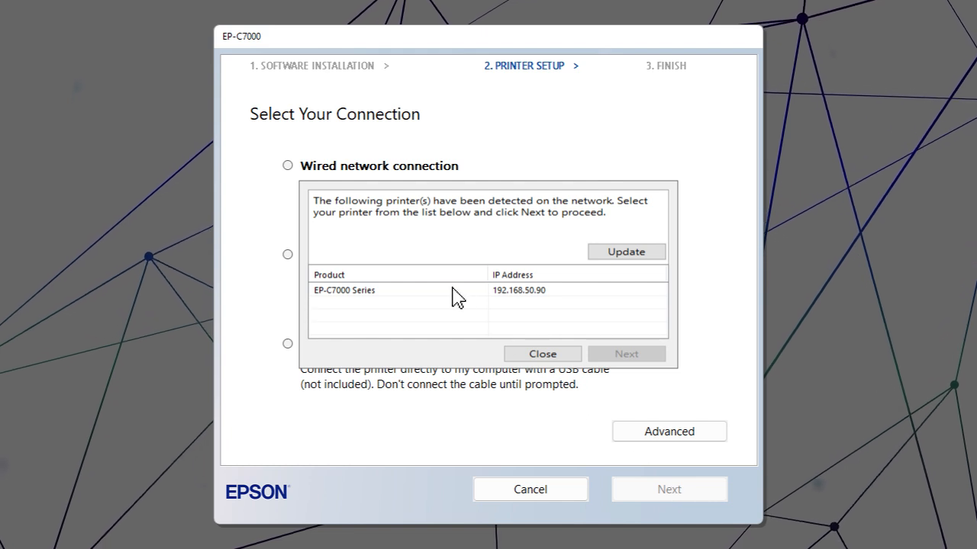
click(397, 290)
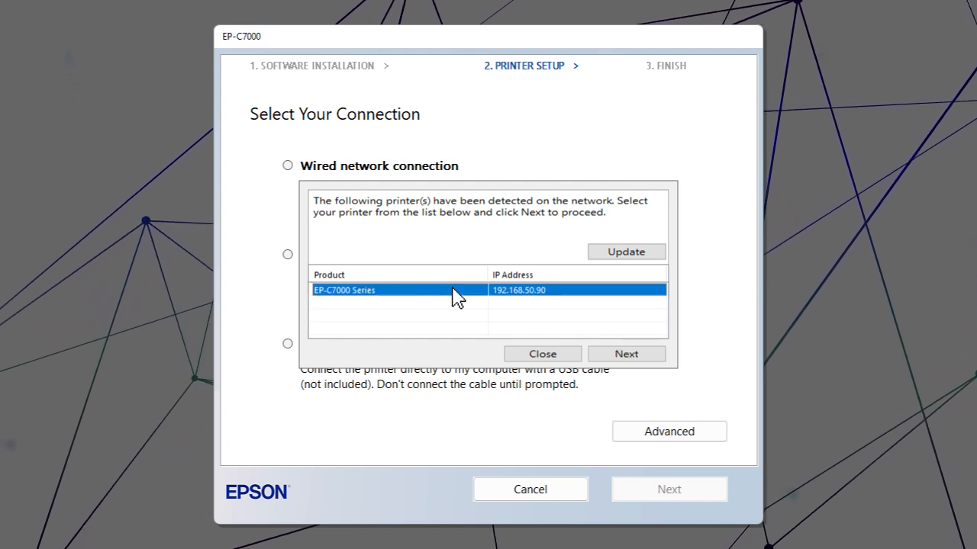
click(626, 354)
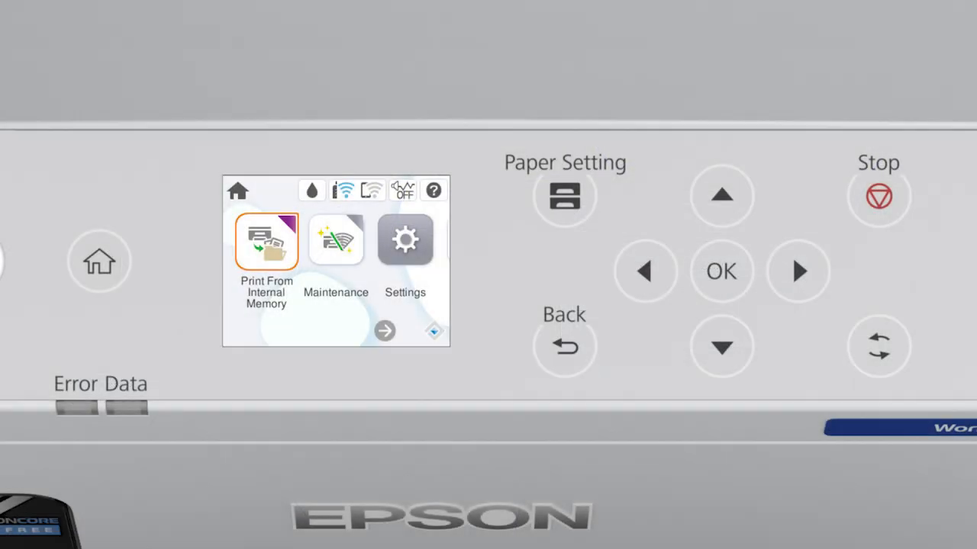
Reach the printer's TCP/IP screen through Settings and Network Settings on the control panel
click(798, 272)
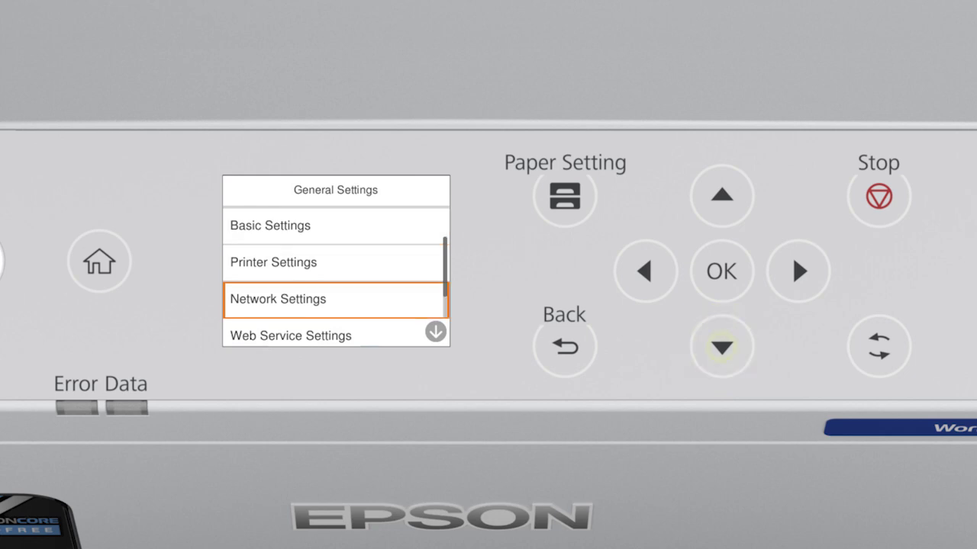
click(721, 347)
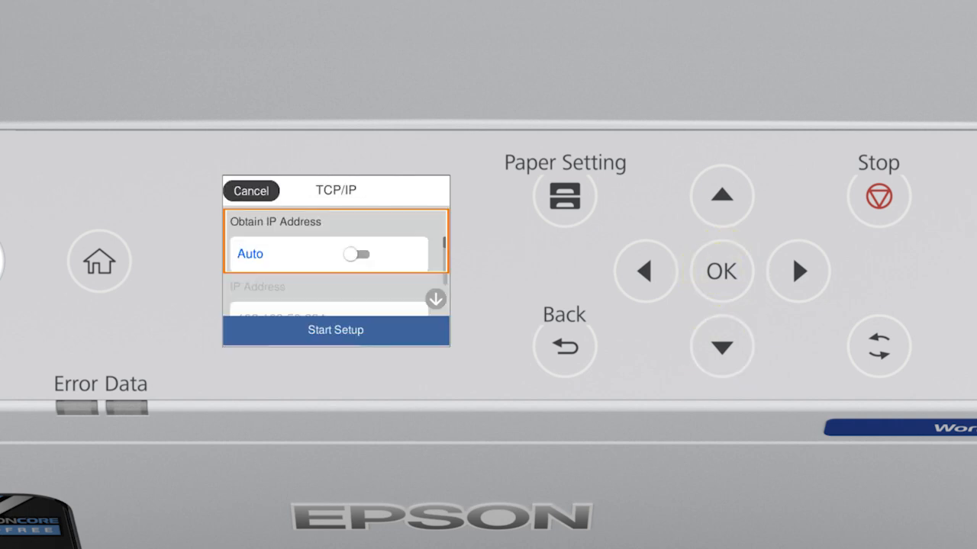
Assign the manual IP 192.168.50.90 with DNS 192.168.50.1 and start setup
click(354, 254)
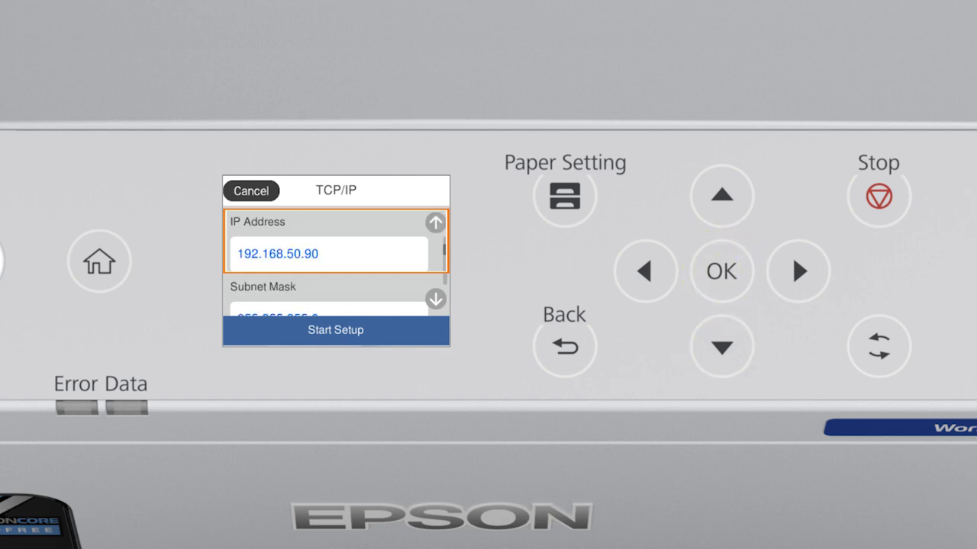
click(328, 253)
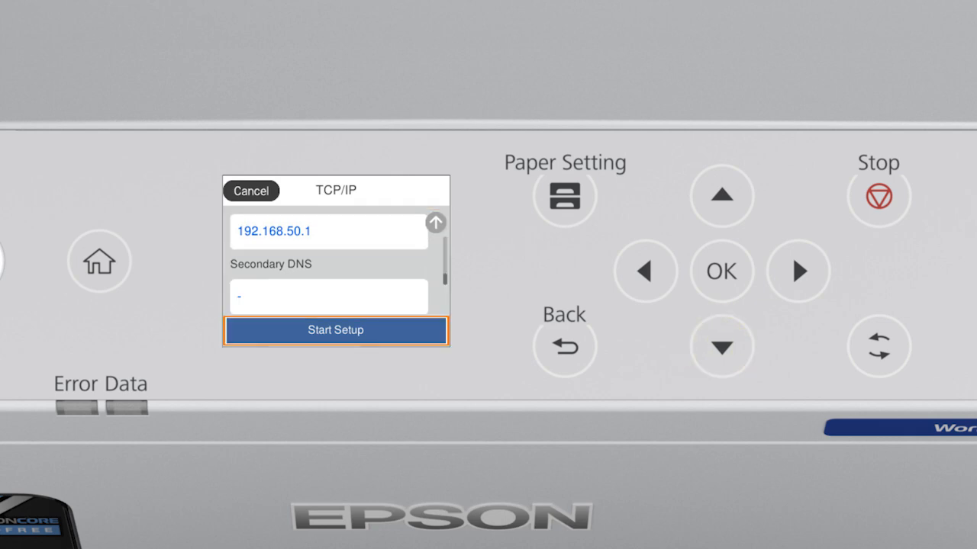
click(336, 329)
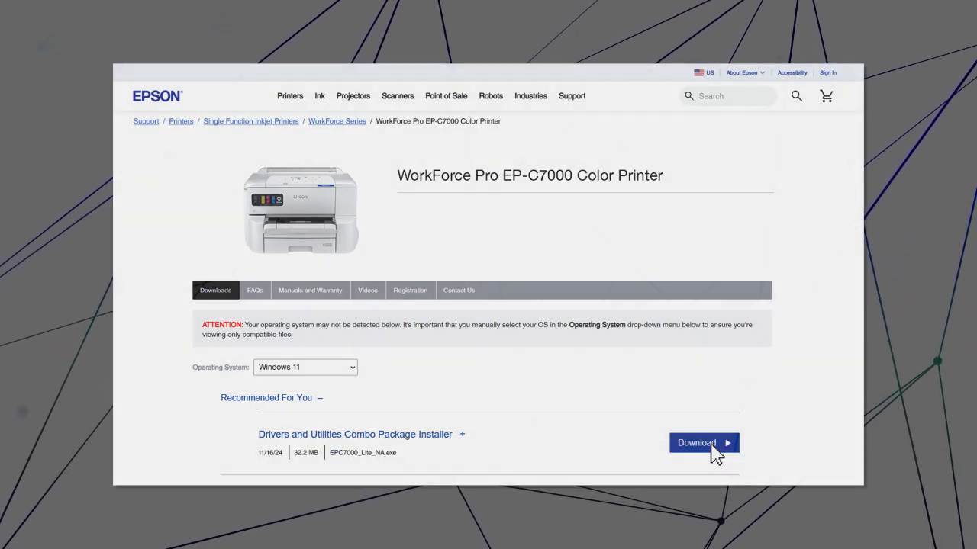
Download the combo package installer, accept the license and install the selected software again
click(696, 443)
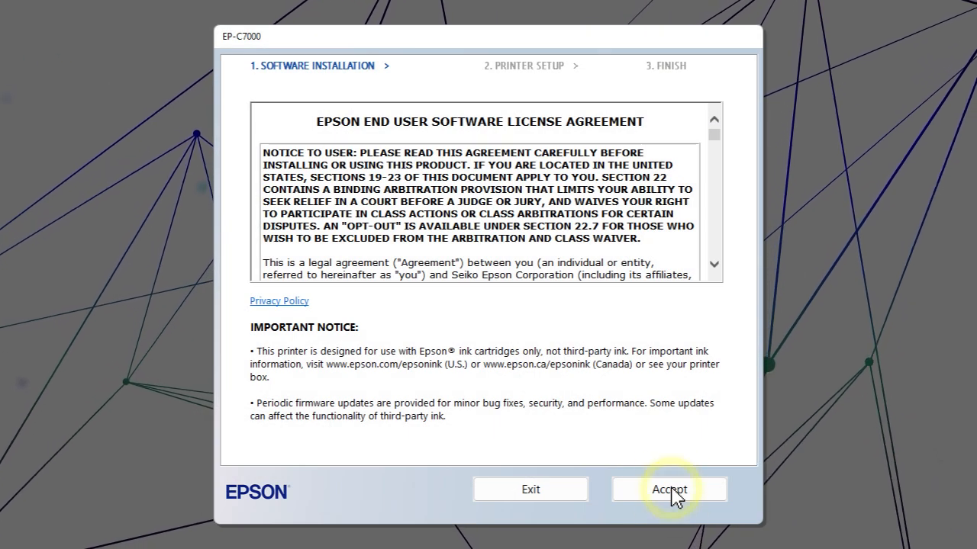
click(669, 488)
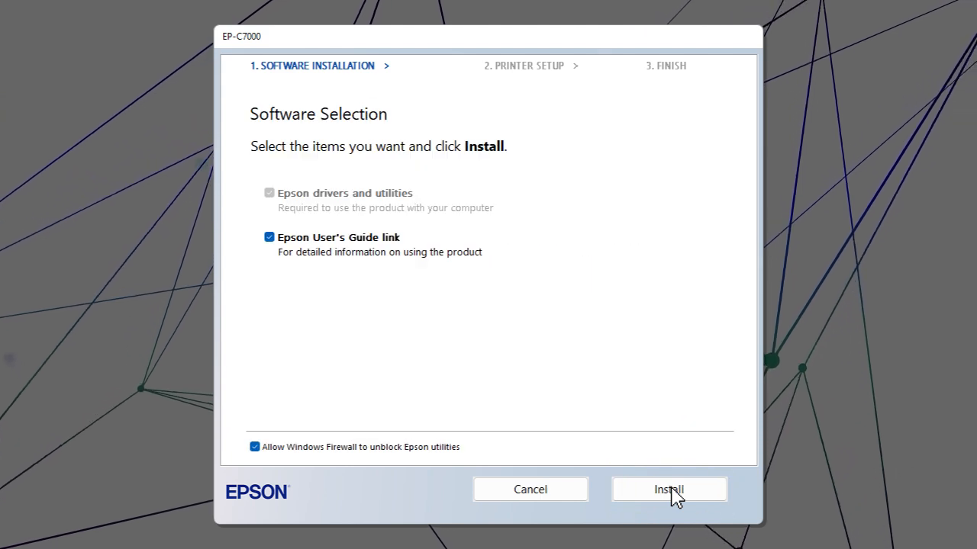
click(668, 488)
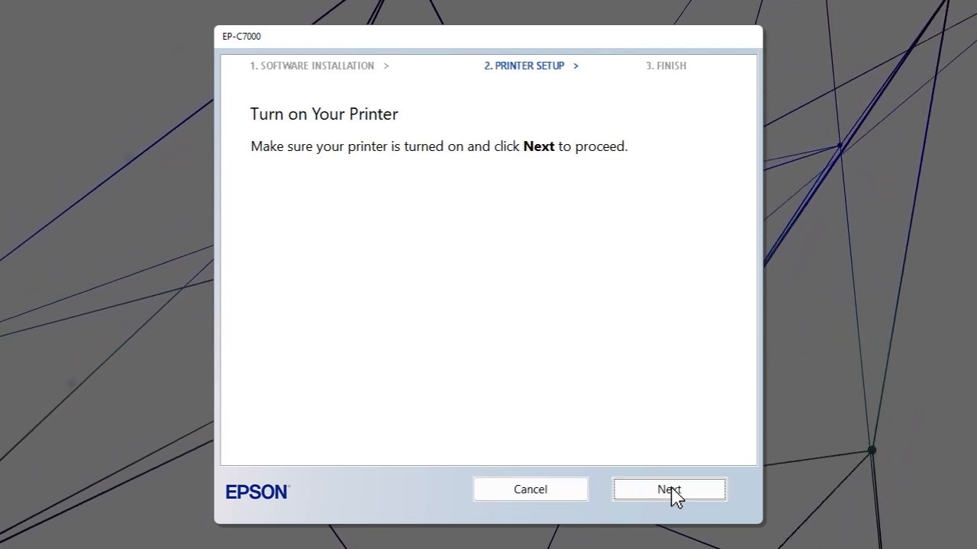
Add the printer by static IP address 192.168.50.90 through Advanced and start EpsonNet network setup
click(668, 489)
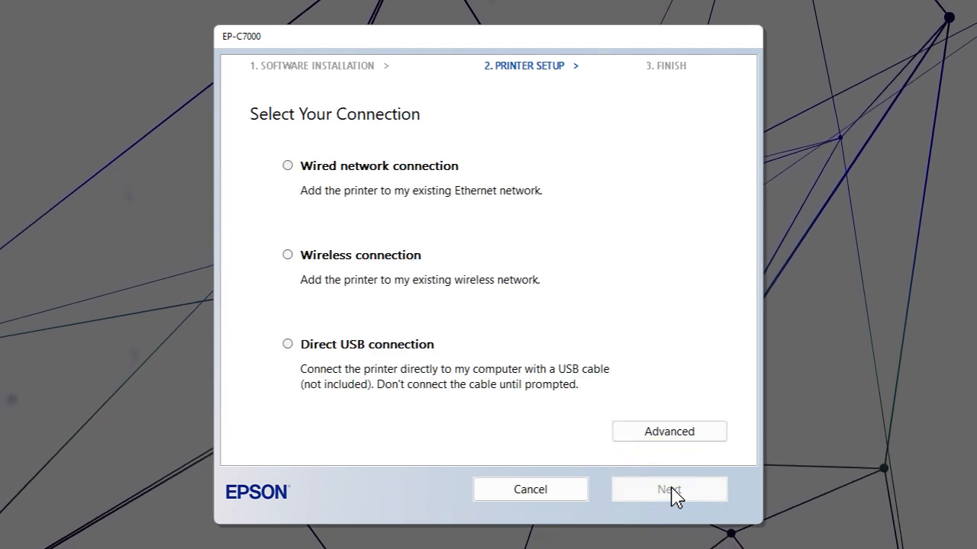
click(668, 488)
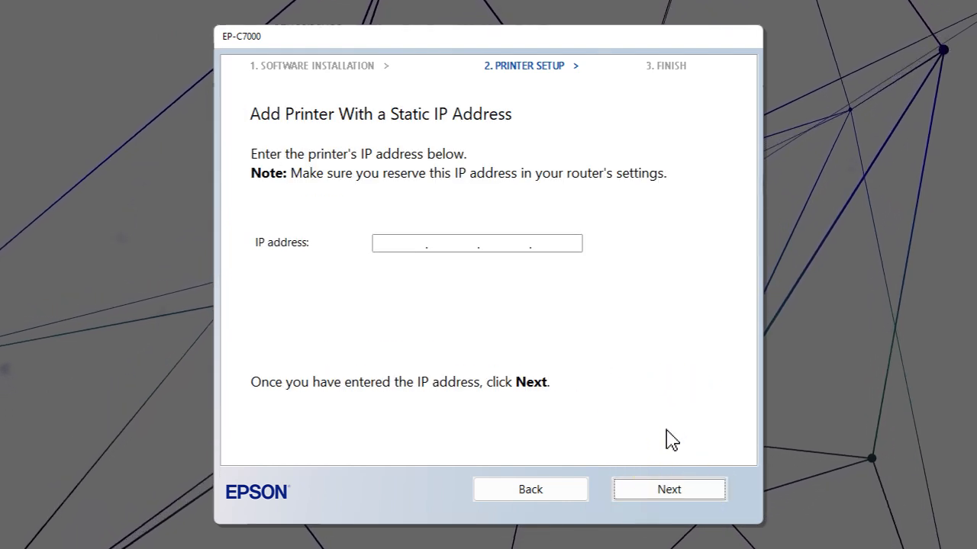
text(192.168.50.90)
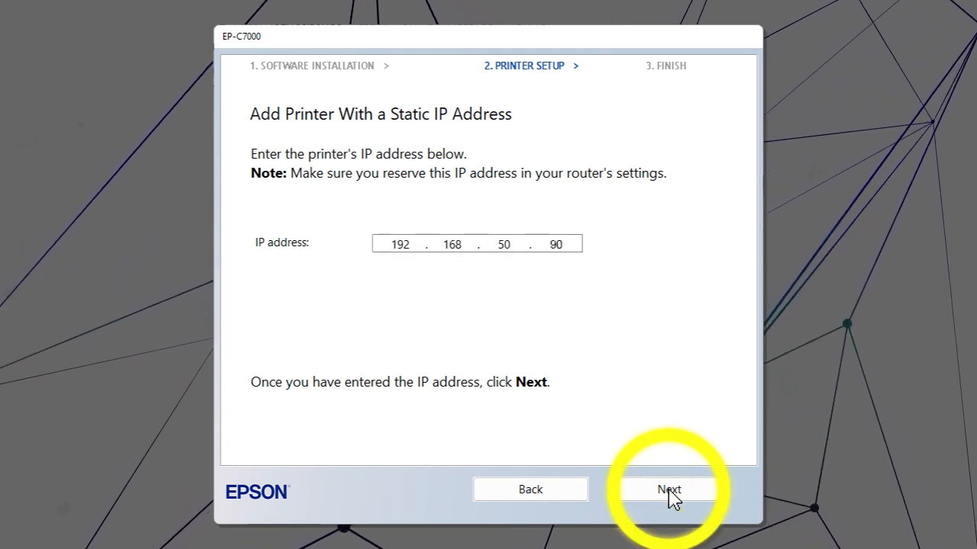
click(668, 489)
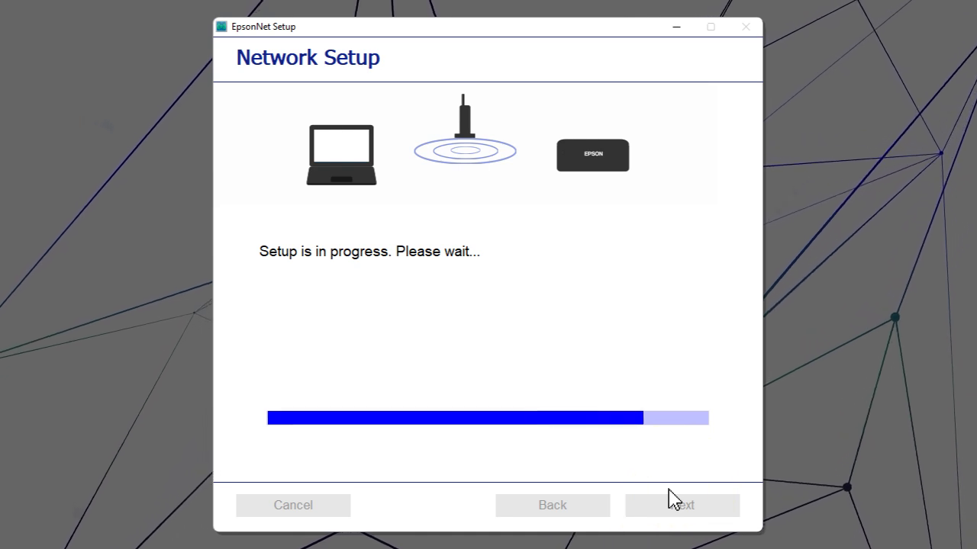